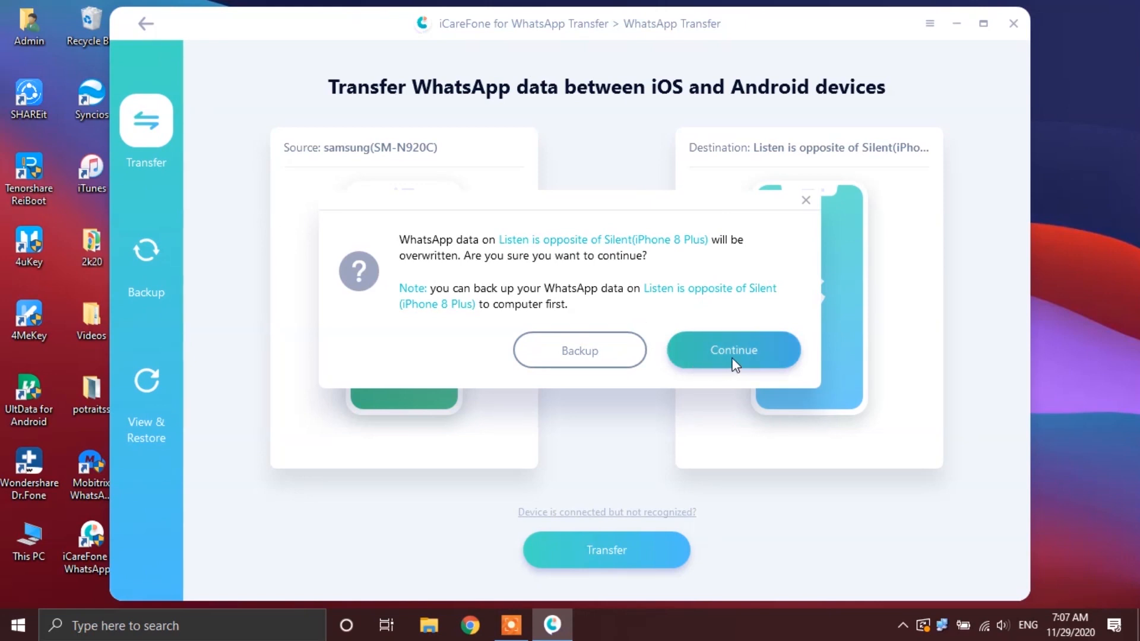
Accept the warning that the iPhone's WhatsApp data will be overwritten and continue.
left_click(732, 350)
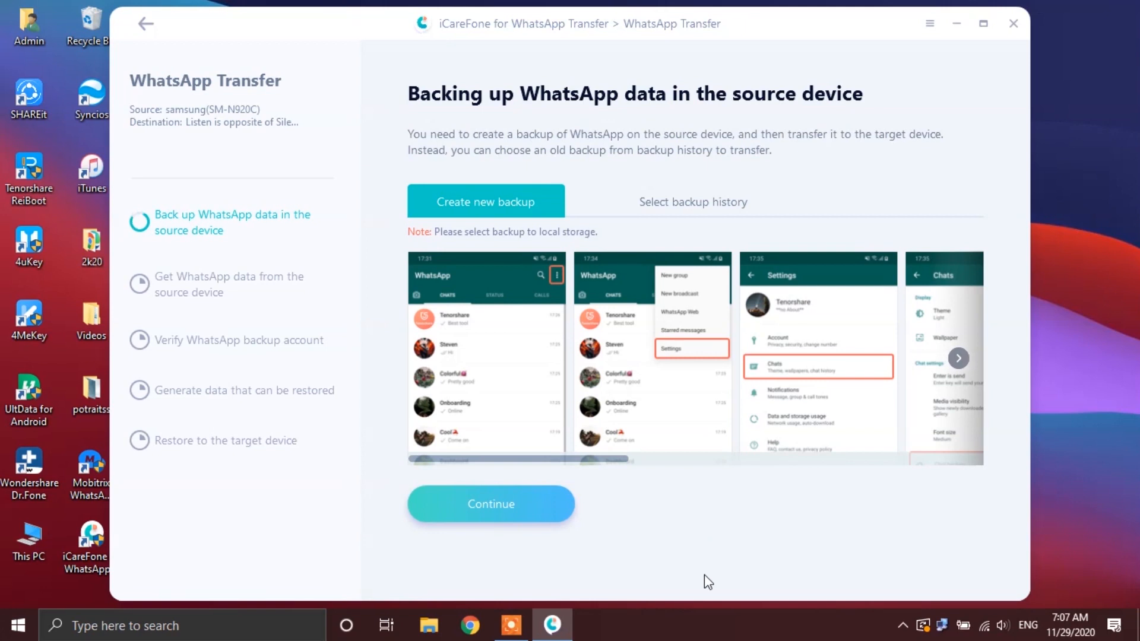